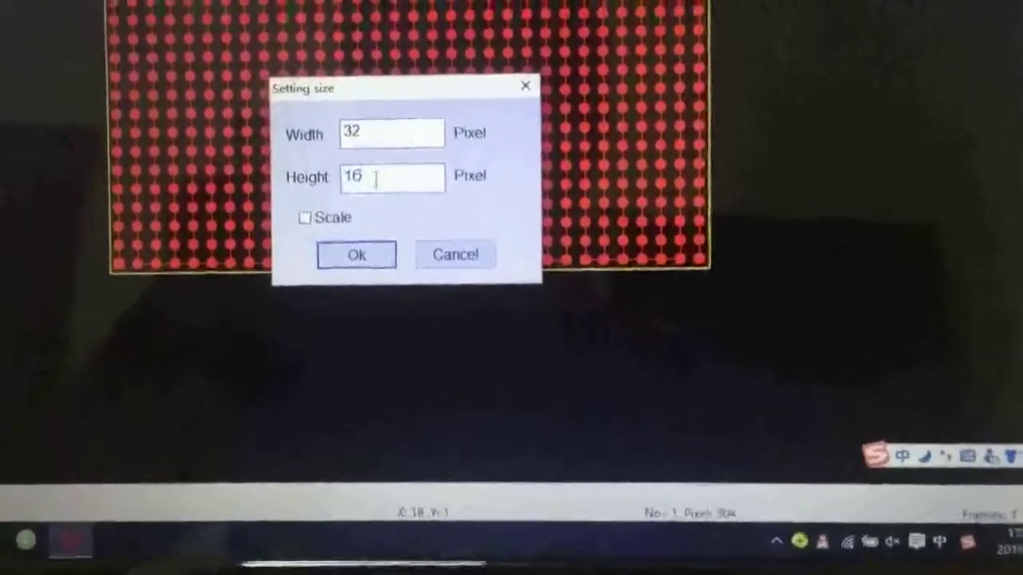
# - Confirm a layout size of 32 pixels wide by 16 pixels high
pyautogui.click(356, 254)
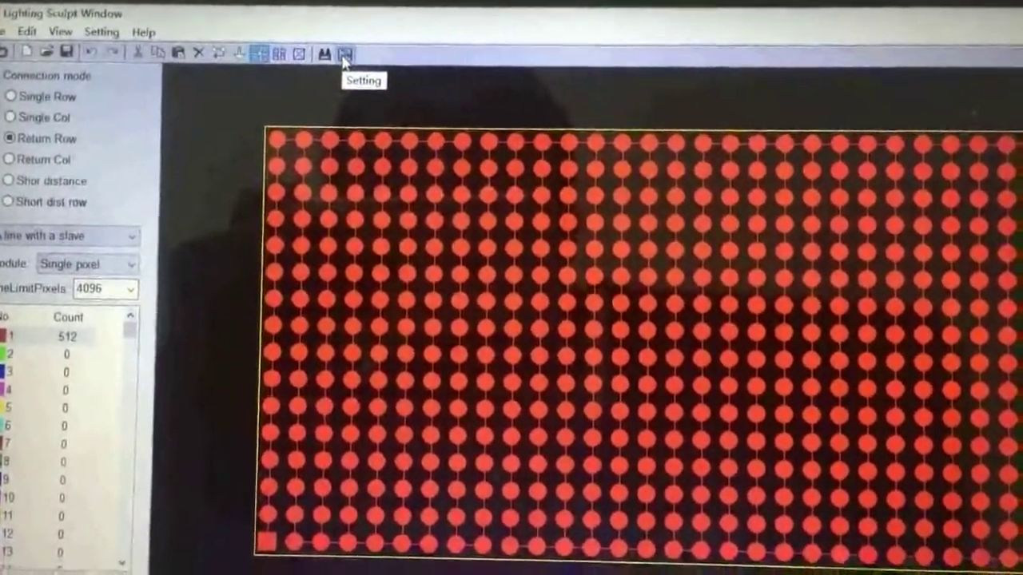
# - Apply the layout settings so the blank pixel grid is ready for drawing effects
pyautogui.click(345, 50)
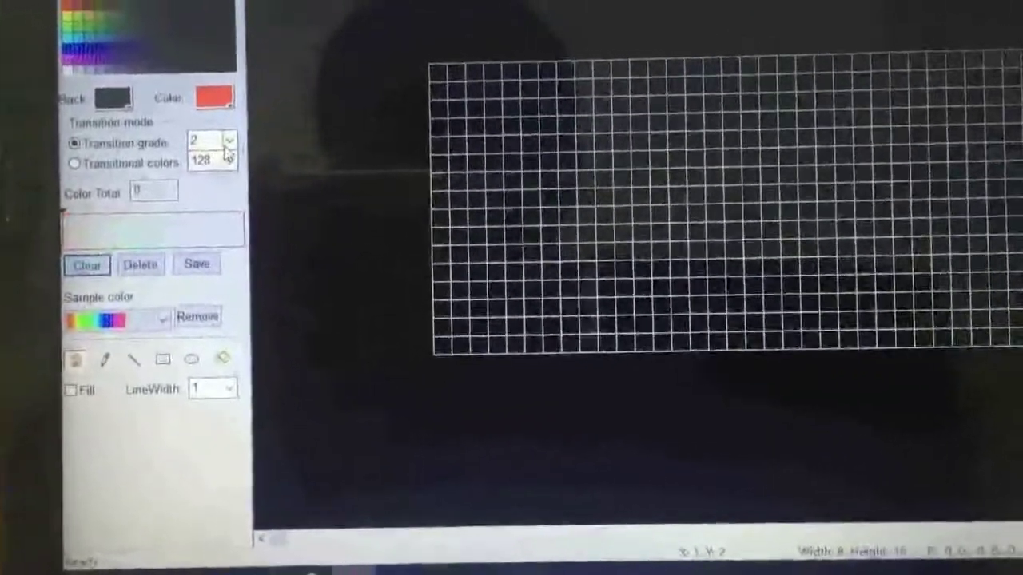
# - Build a red-green-blue gradient at transition grade 8, ready for the animation action
pyautogui.click(227, 140)
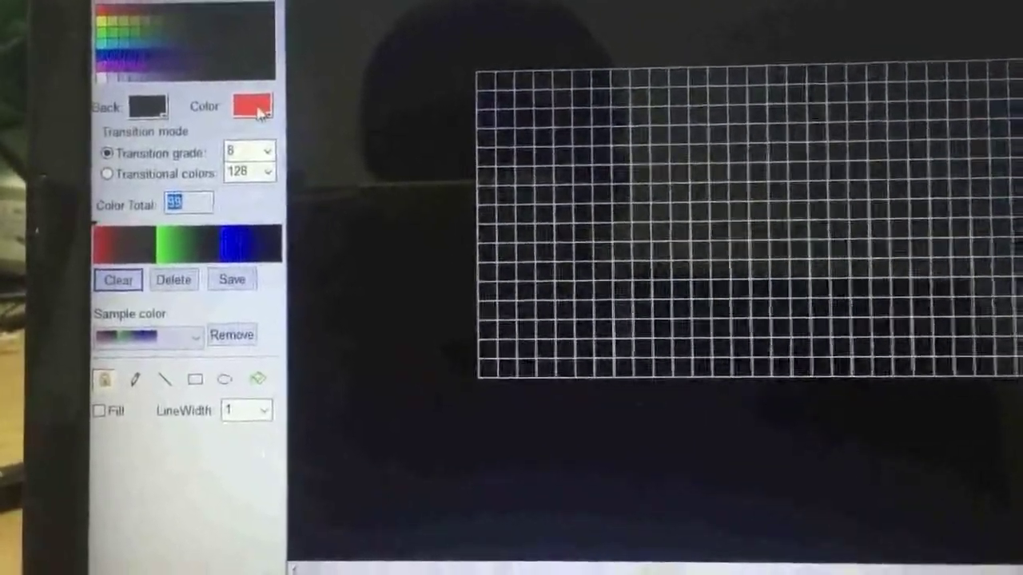
pyautogui.click(244, 105)
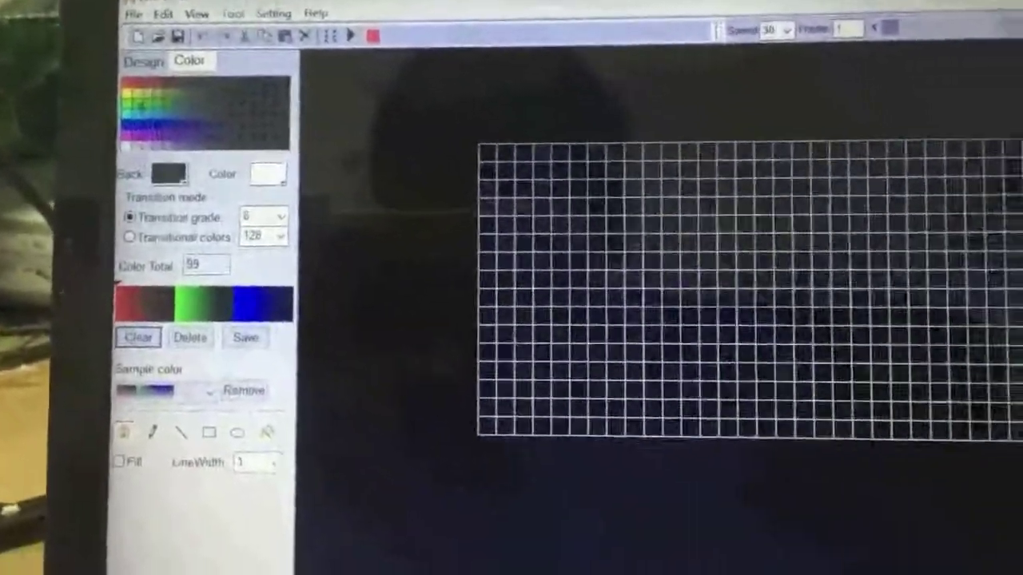
pyautogui.click(143, 62)
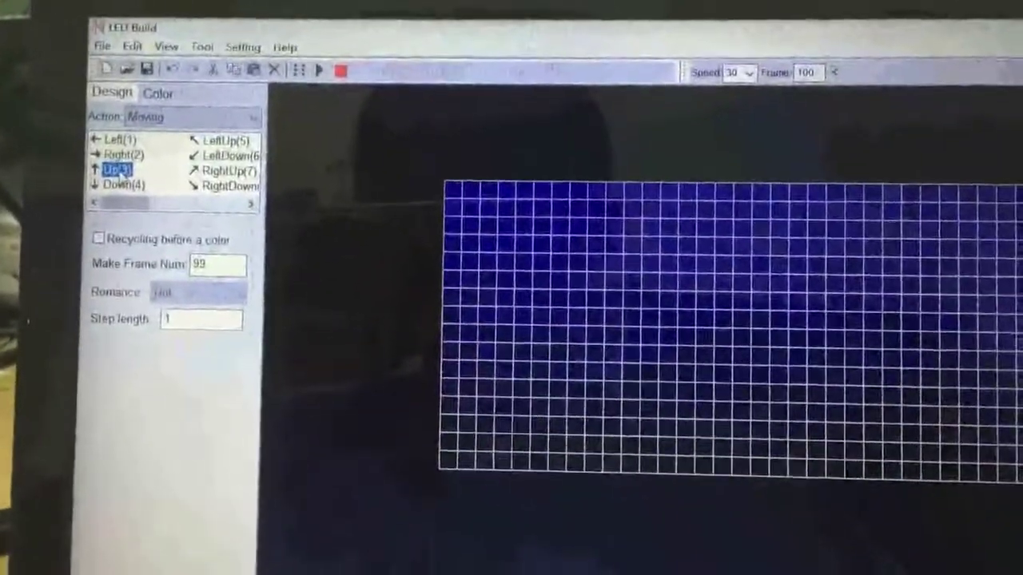
# - Set the effect to Moving Up and export it as a controller data file
pyautogui.click(105, 41)
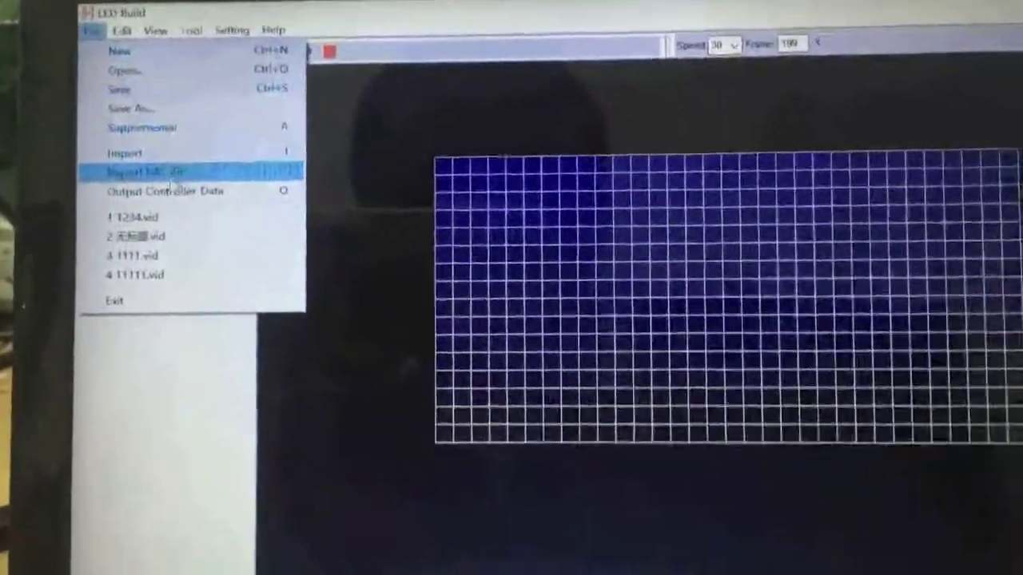
pyautogui.click(144, 173)
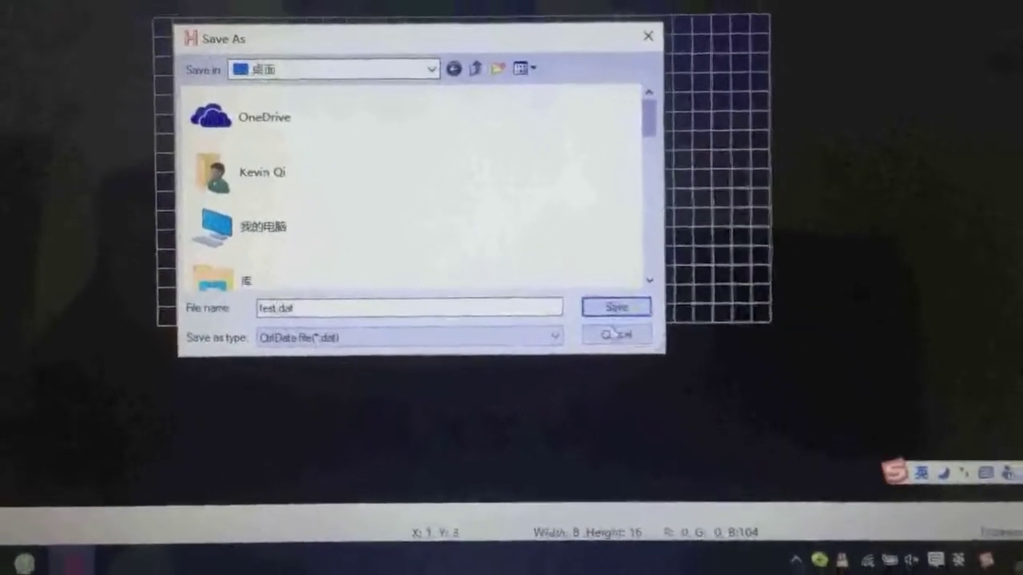
pyautogui.click(617, 307)
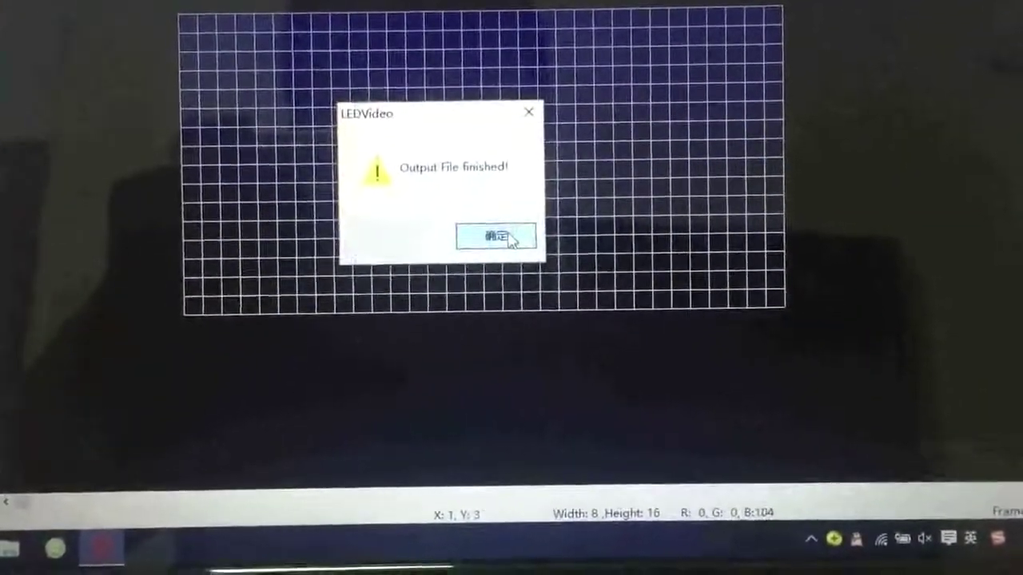
pyautogui.click(496, 235)
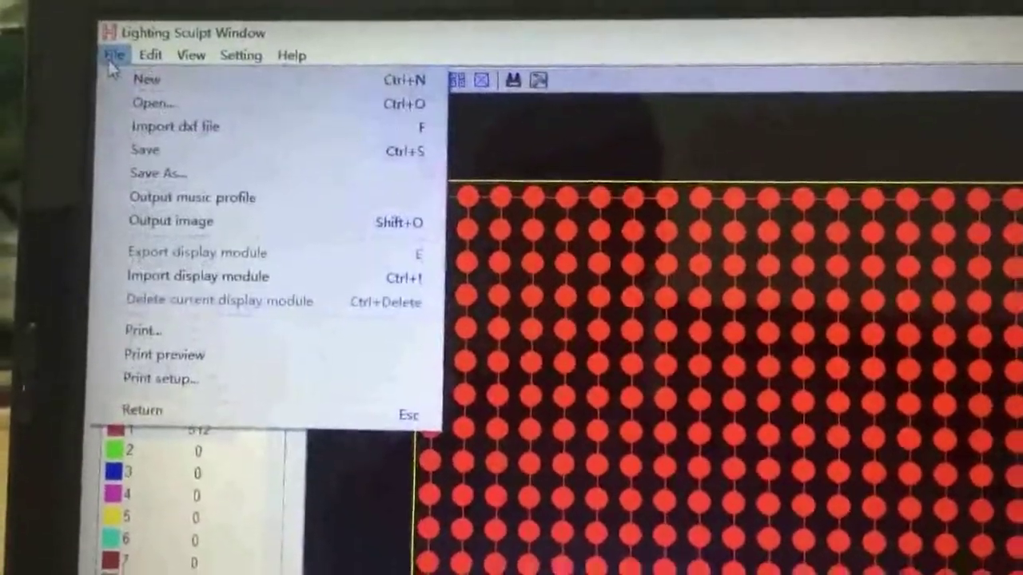
pyautogui.moveTo(157, 171)
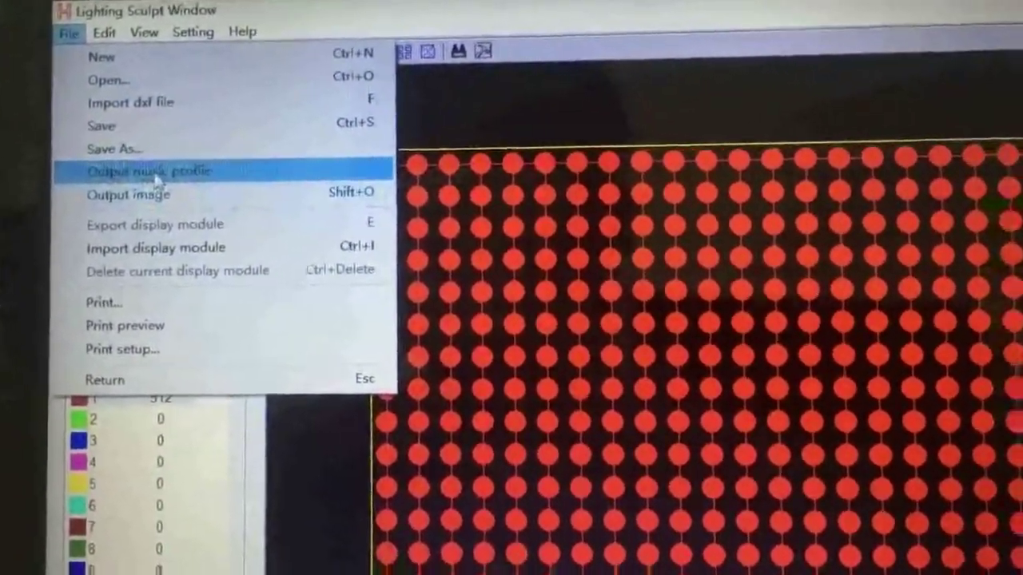